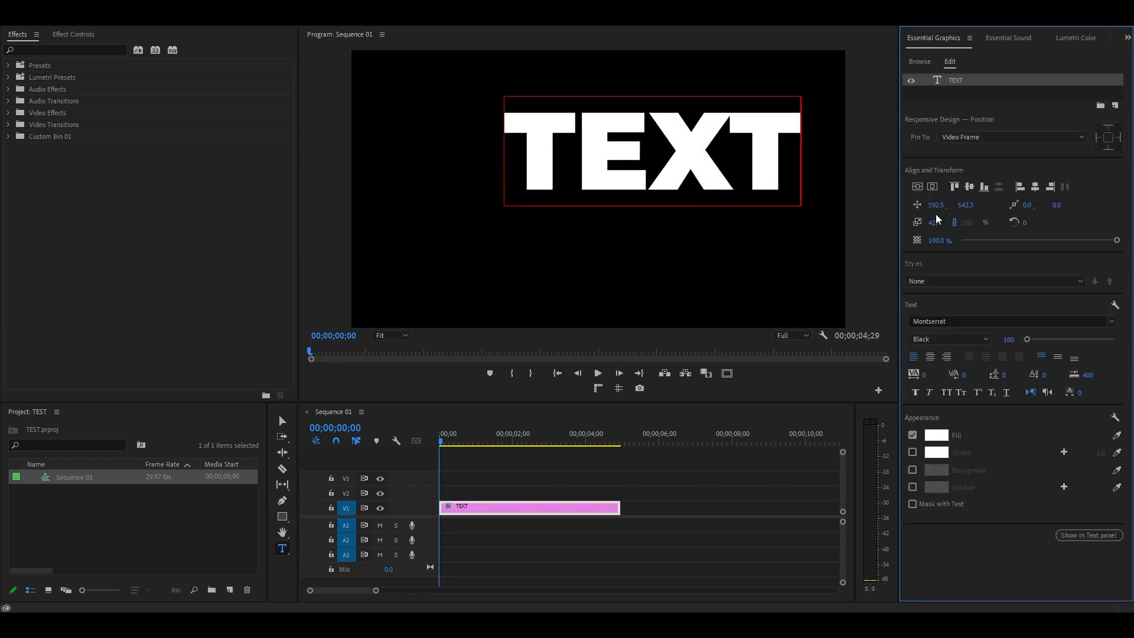
Step: Center the title horizontally, crop its bottom 36%, add Transform after Crop, and keyframe Position
left_click(917, 187)
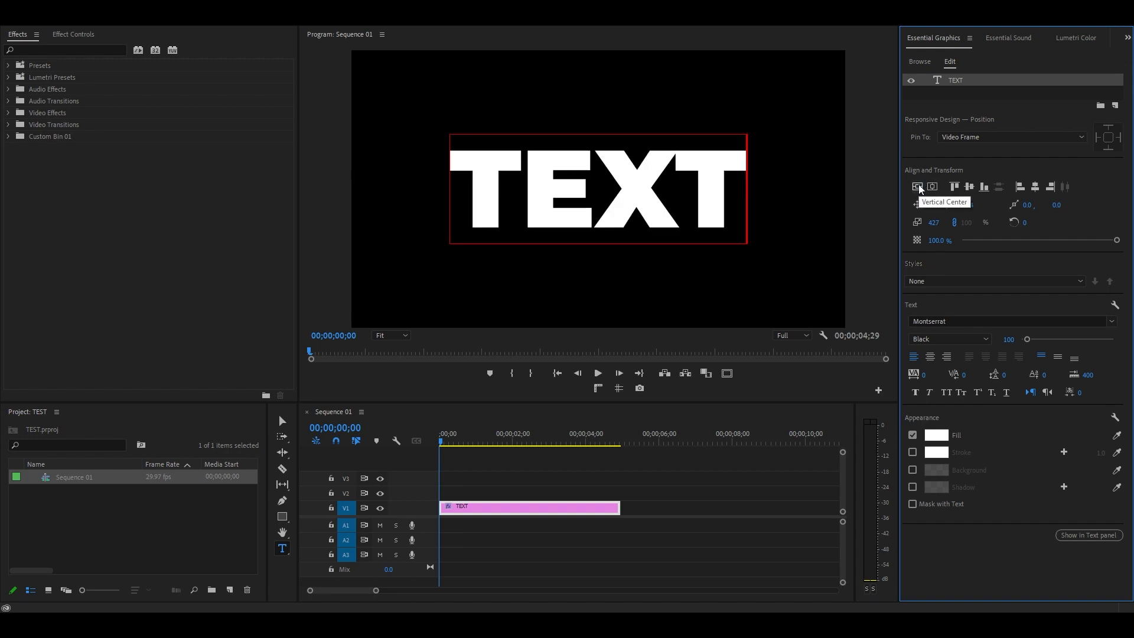
type("CROP")
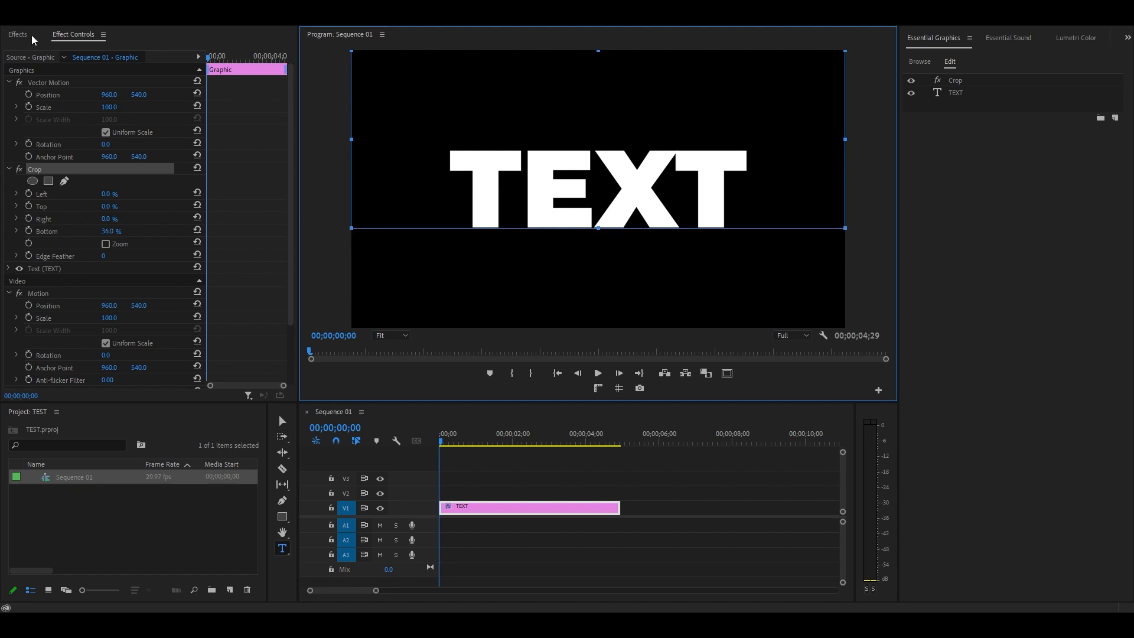
type("TRANSFORM")
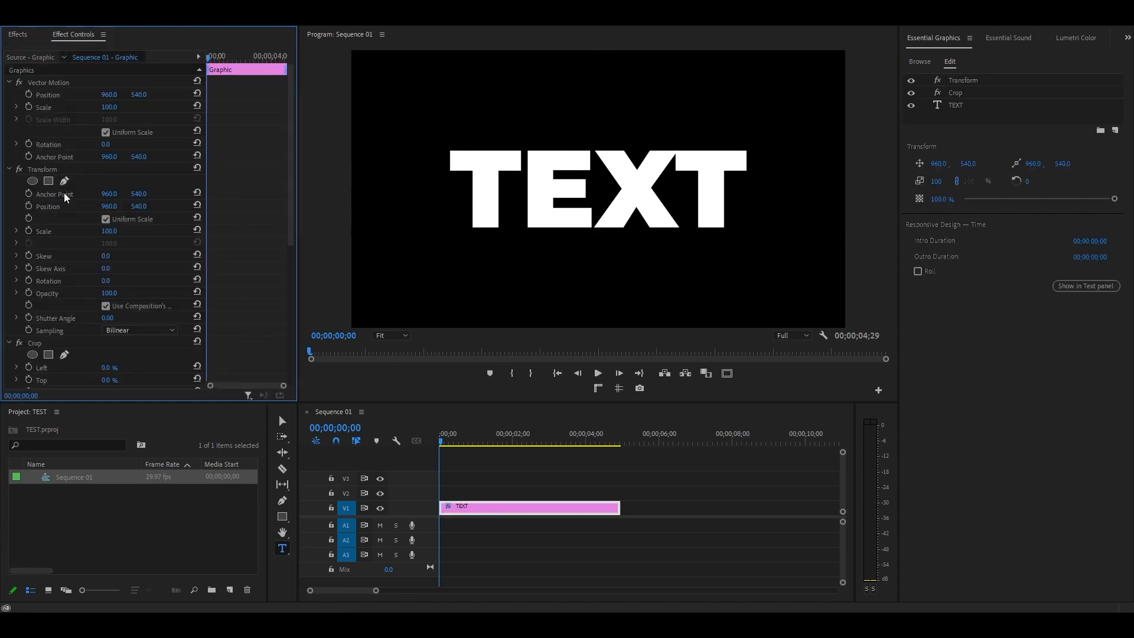
left_click(41, 171)
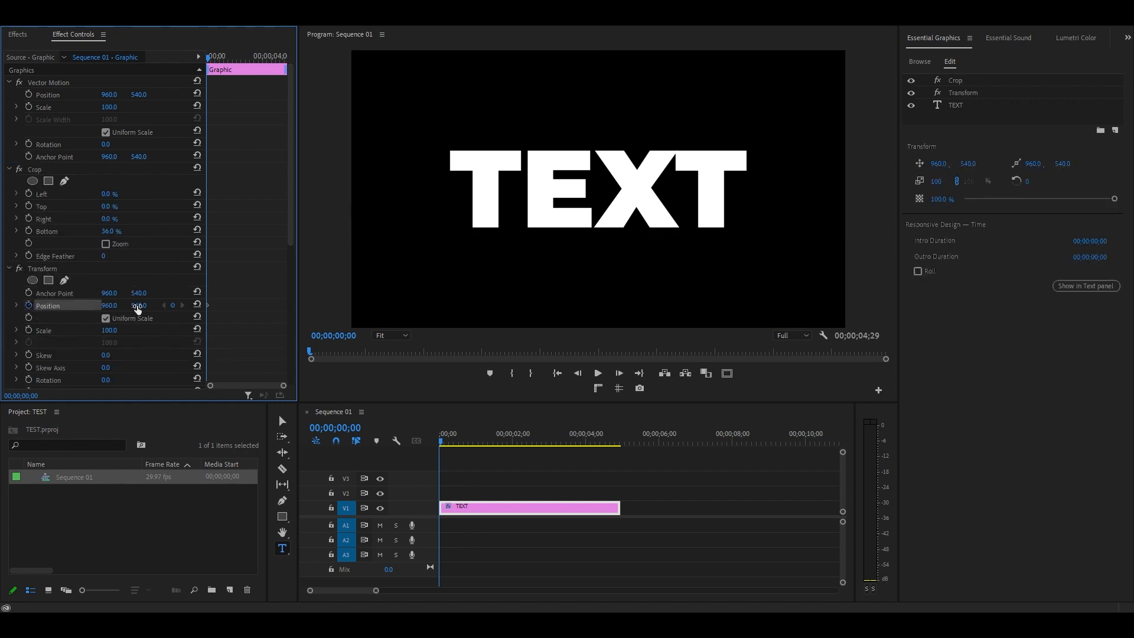
Step: Add a lowered Position keyframe, ease the keyframes, and disable Use Composition's Shutter Angle
left_click_drag(137, 305, 137, 311)
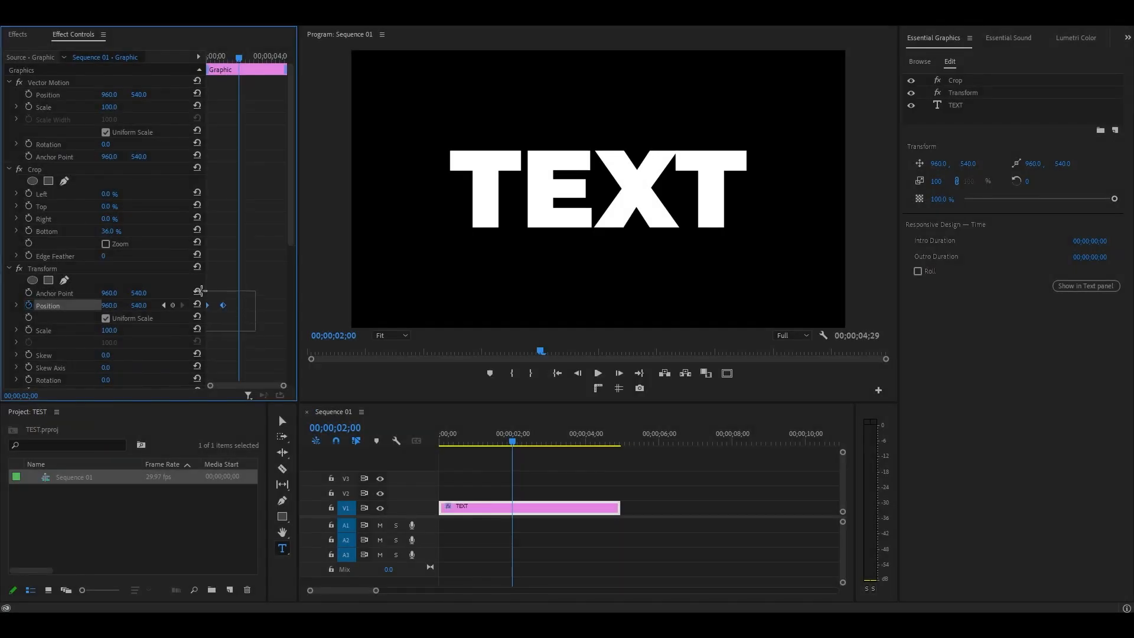
right_click(222, 305)
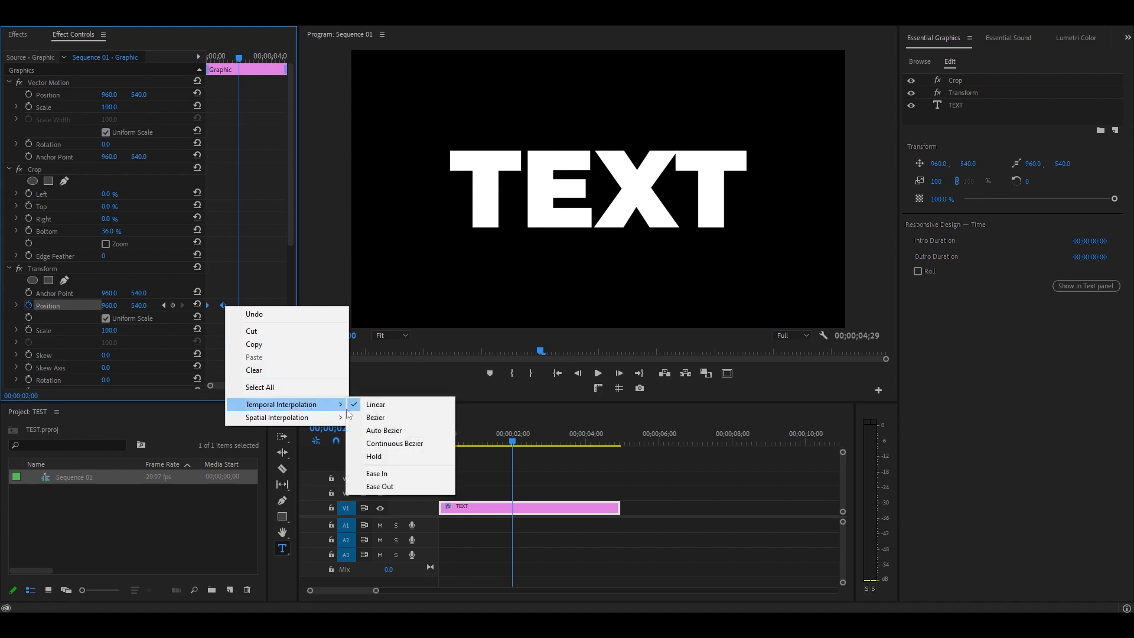
mouse_move(257, 357)
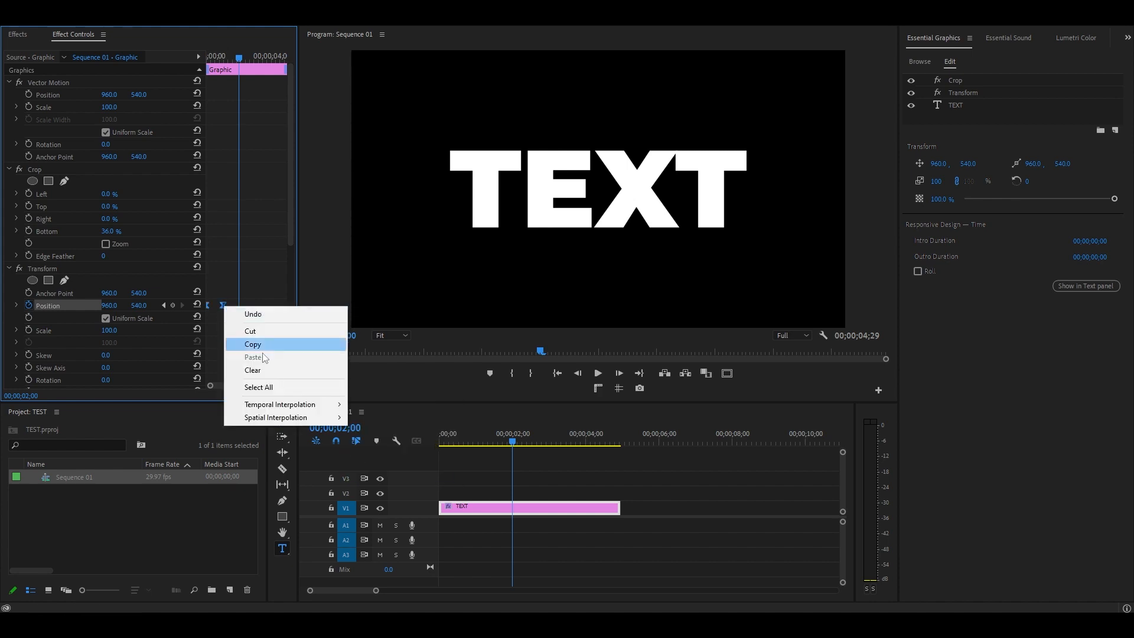
left_click(253, 343)
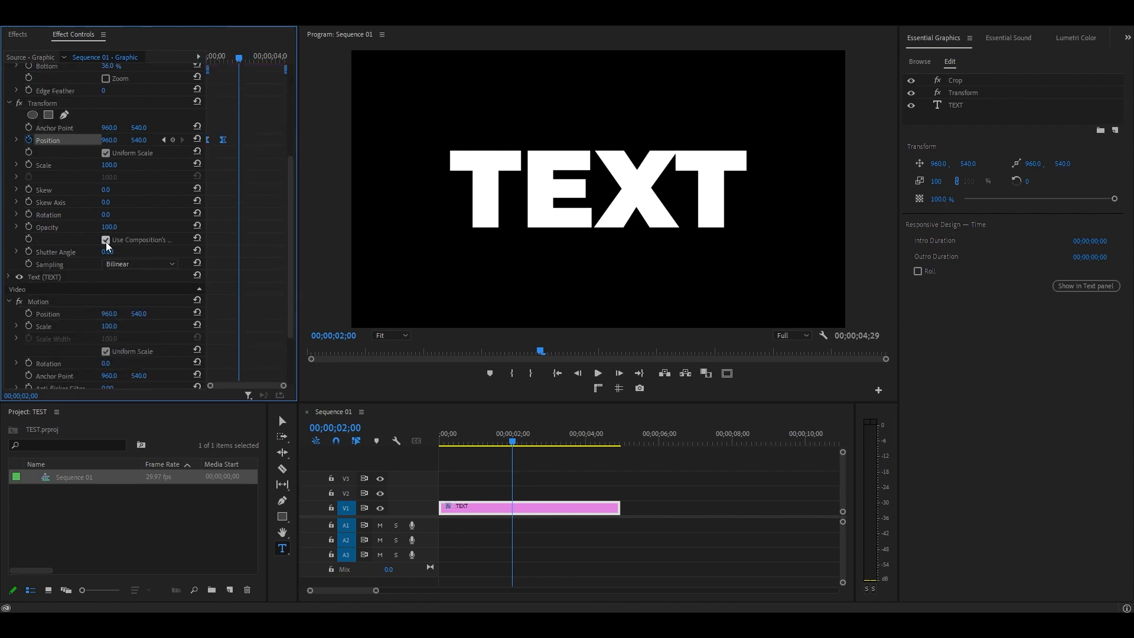
left_click(106, 240)
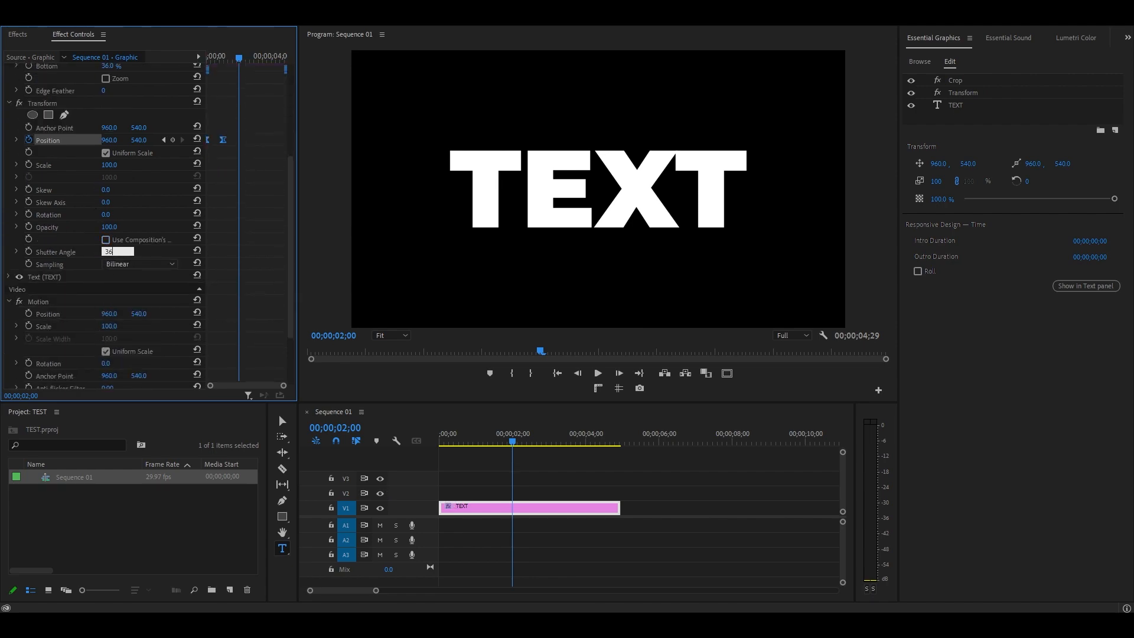